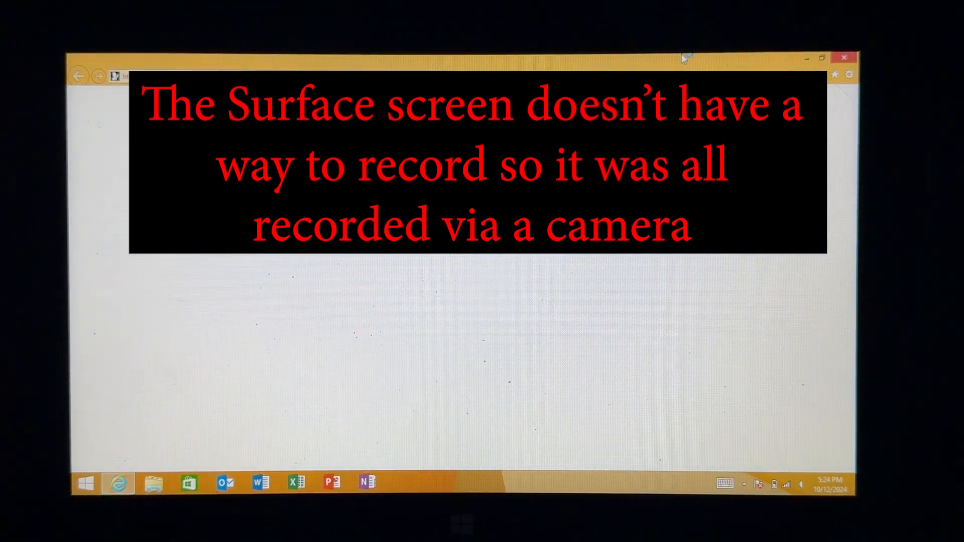
mouse_move(722, 58)
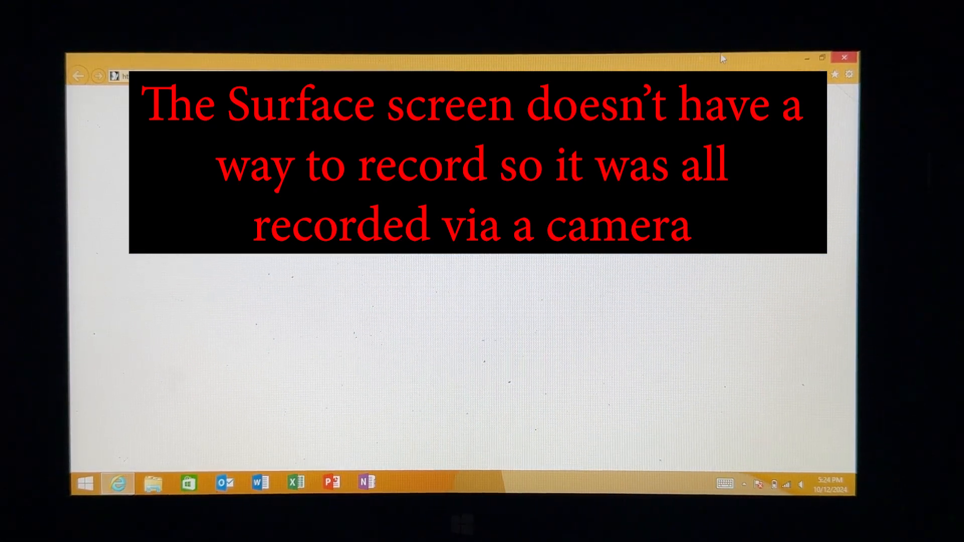
Launch the MicrosoftEdgeSetup installer from the Downloads folder.
text(youtu)
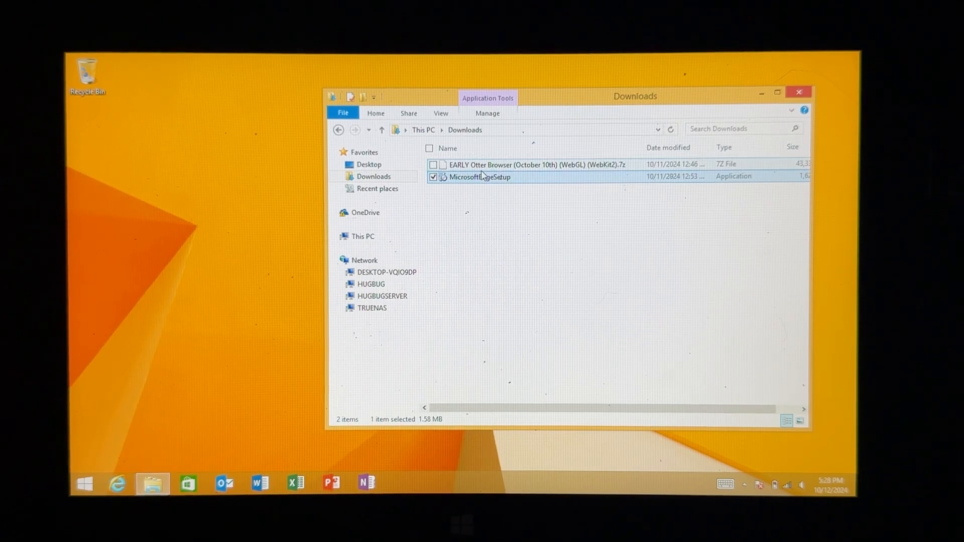
double_click(478, 177)
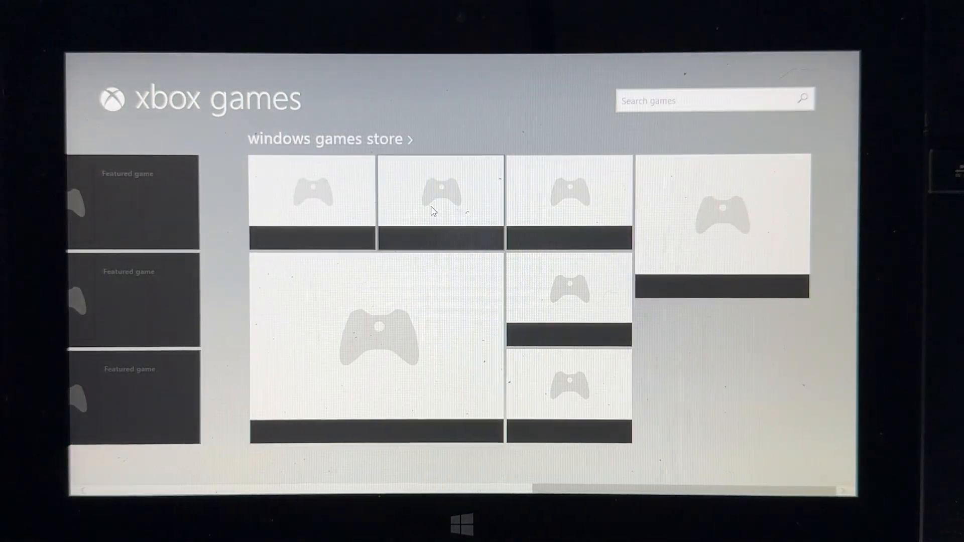
click(326, 139)
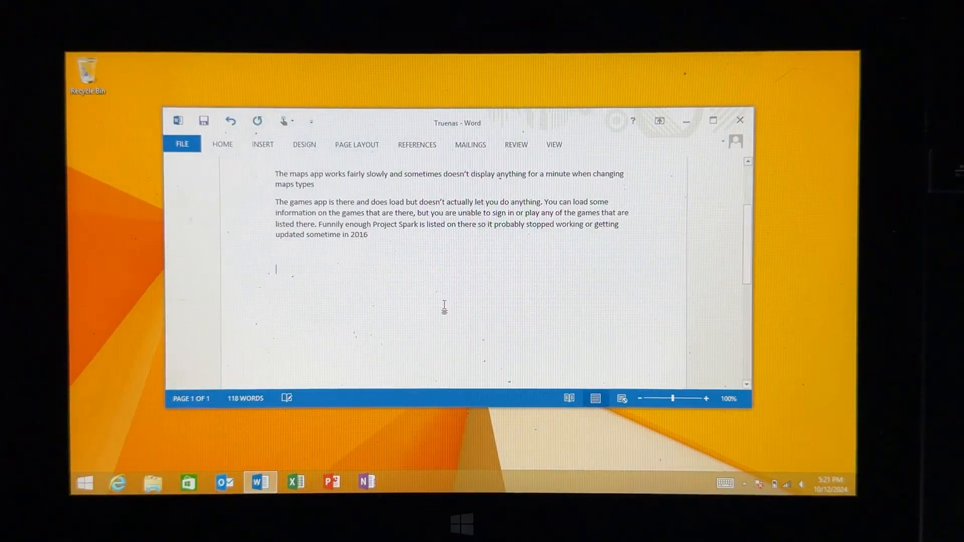
Write that the Surface RT works completely fine within the Microsoft Office suite, then bring up Start.
text(The Surface RT works complete)
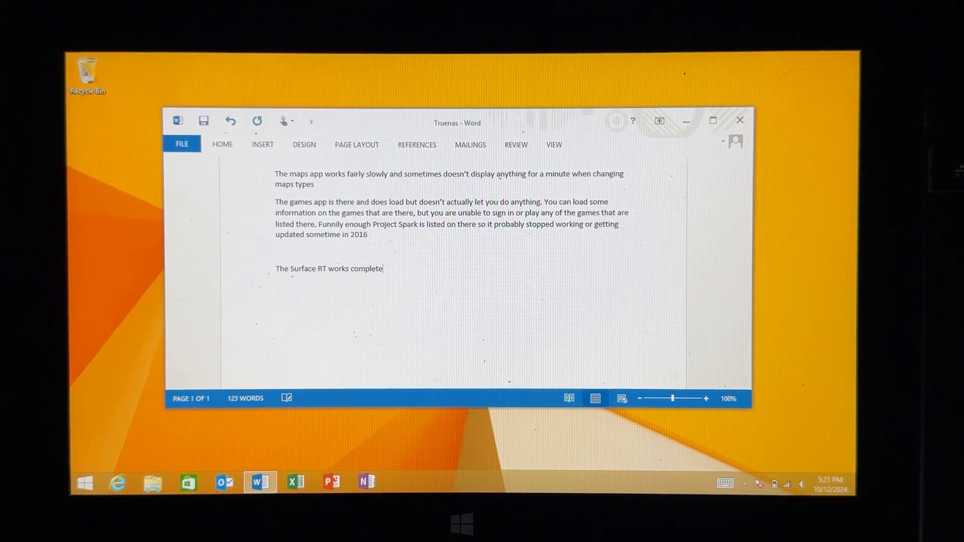
text(ly fine for doing anything within the Micr)
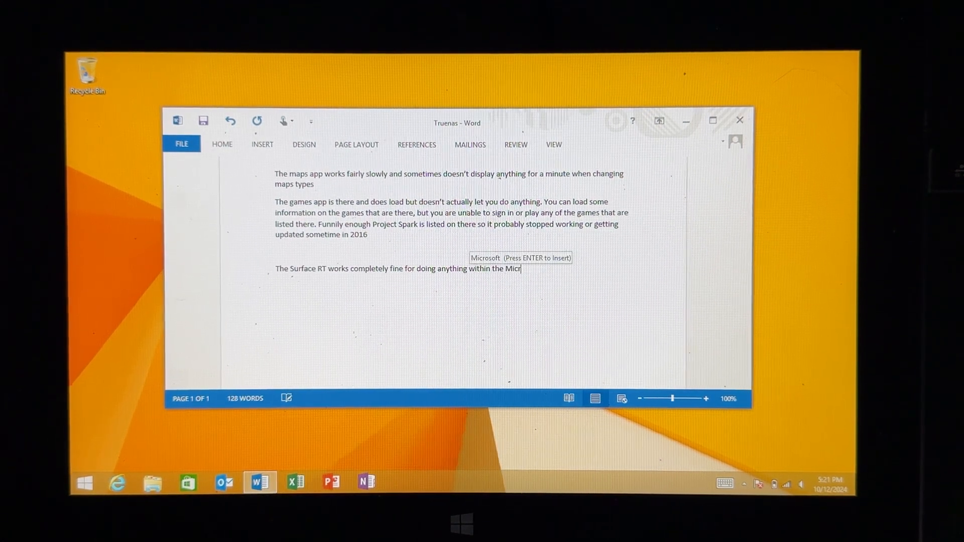
text(osoft office s)
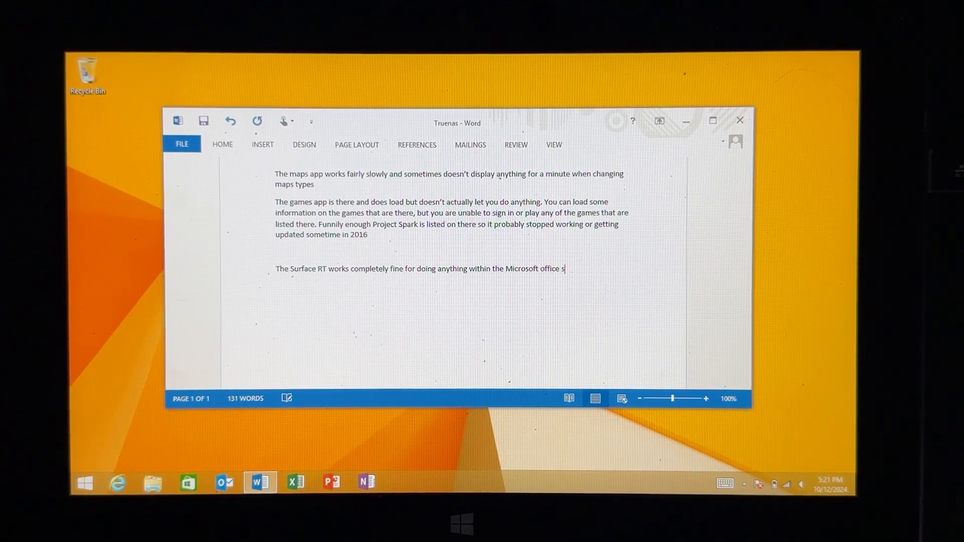
click(84, 483)
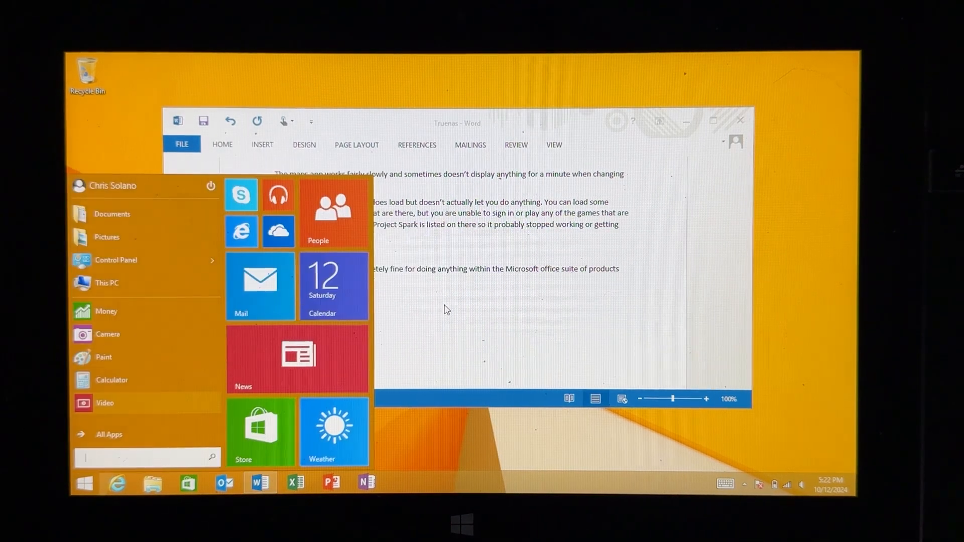
Switch to Excel 2013 and create a new blank workbook.
click(295, 481)
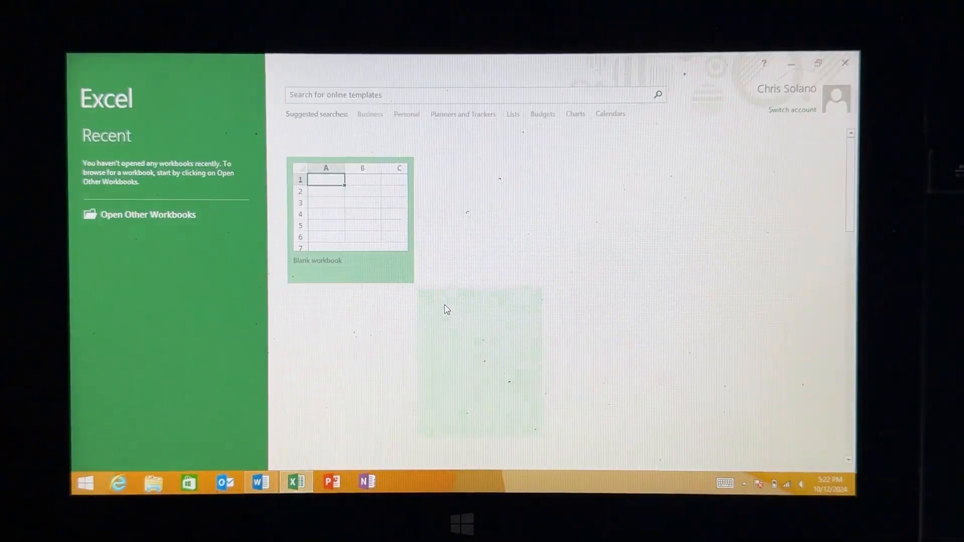
click(330, 482)
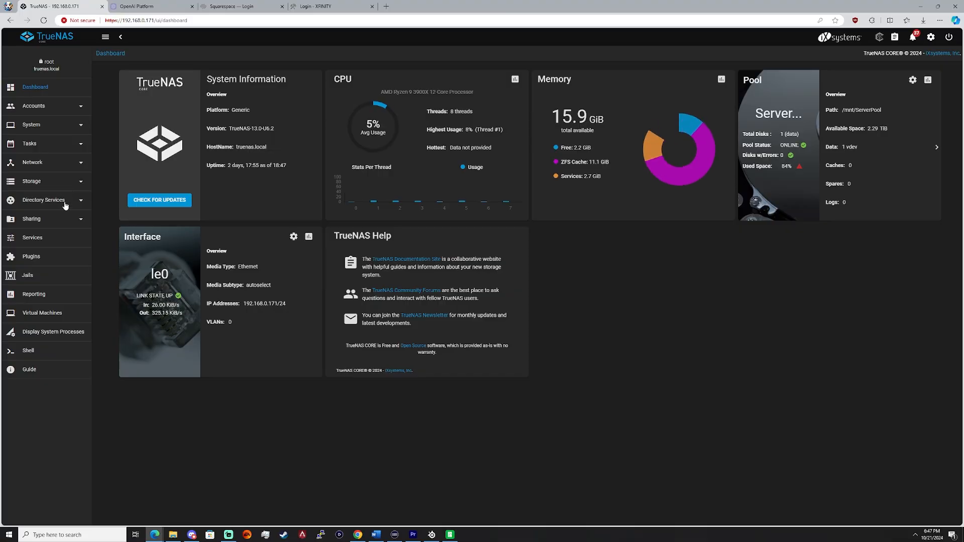
Show Network > Global Configuration and toggle the NetBIOS-NS service announcement.
click(32, 161)
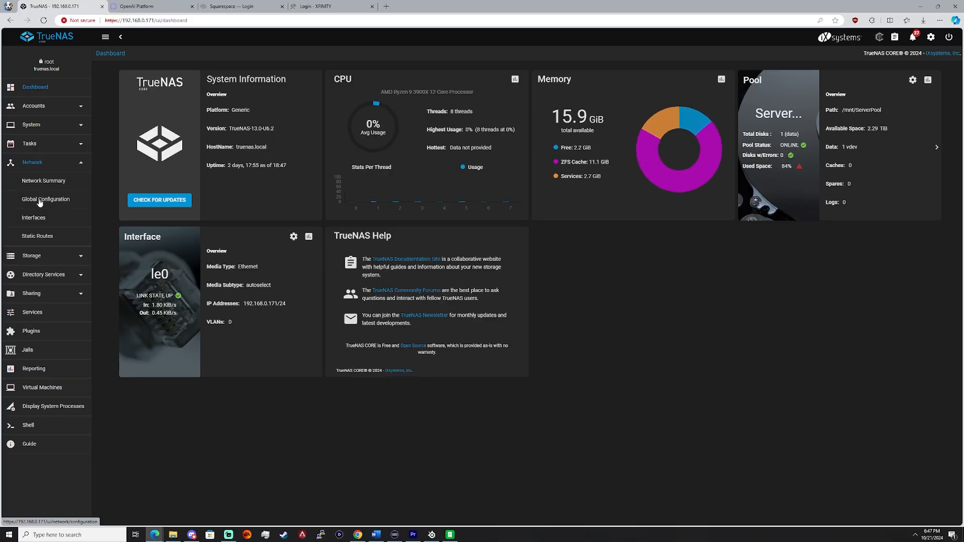
click(46, 199)
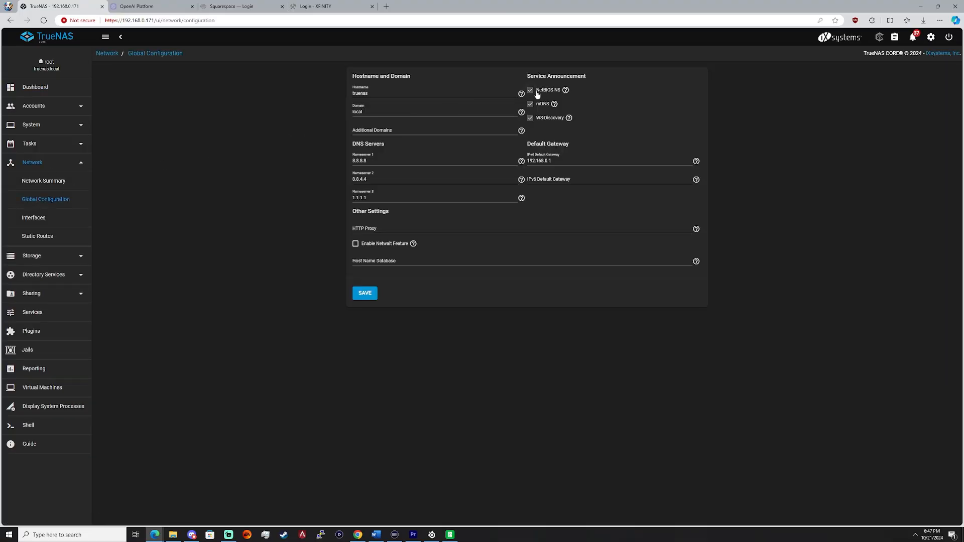
click(364, 292)
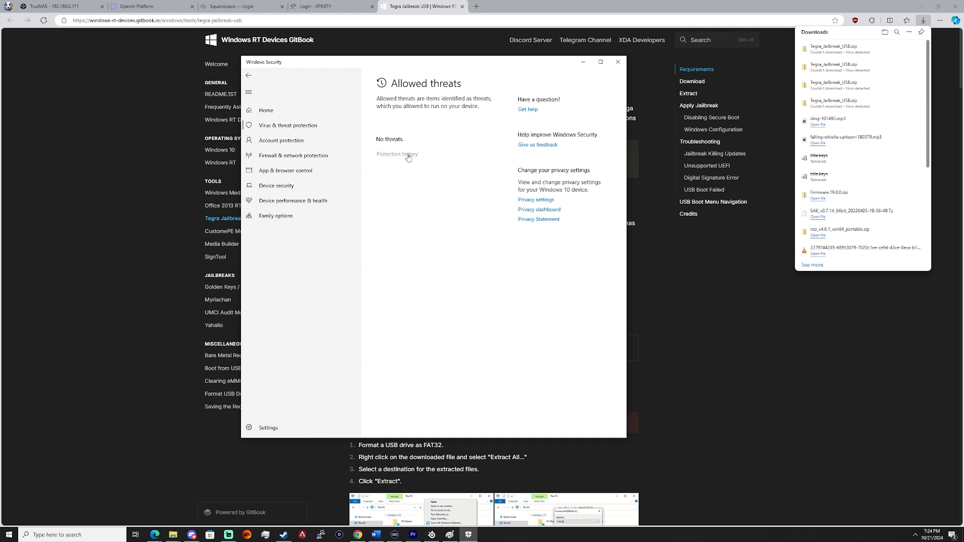
View Windows Security's protection history of blocked threats.
click(397, 155)
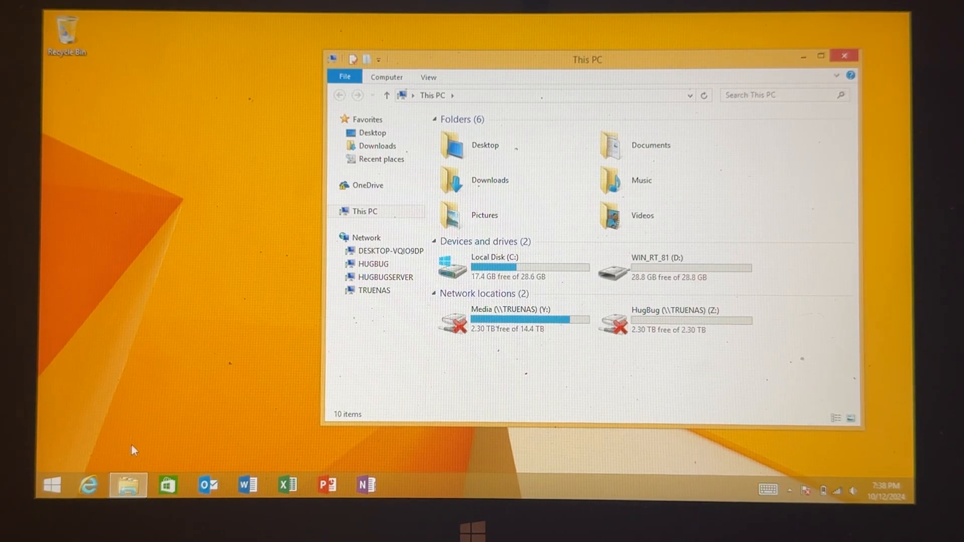
Run Jailbreak_USB_Menu.cmd from the WIN_RT_81 drive as administrator, allowing UAC.
click(673, 267)
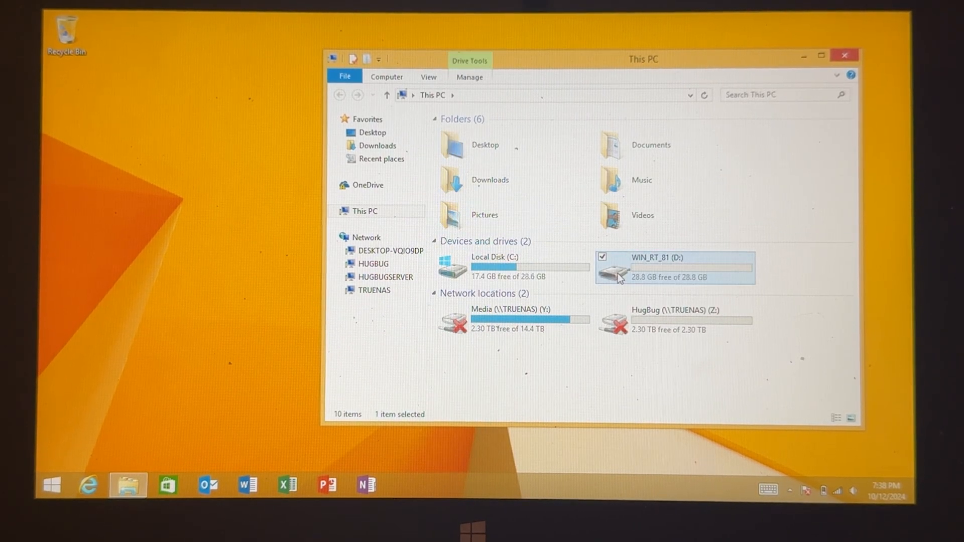
double_click(672, 267)
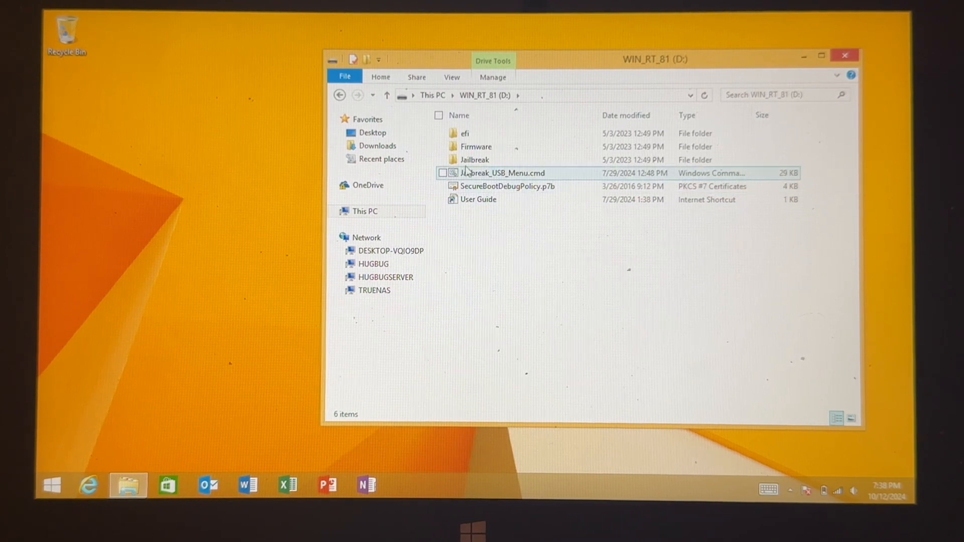
click(502, 172)
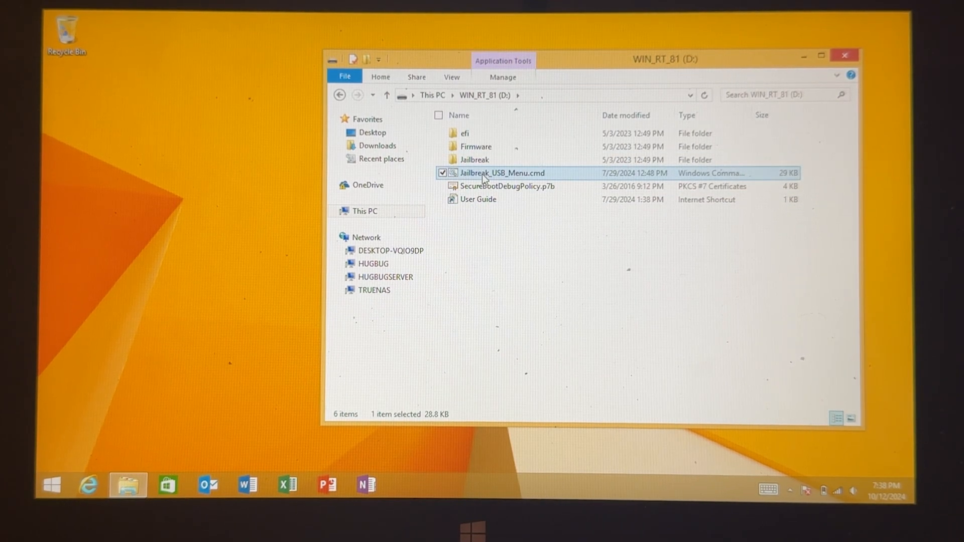
right_click(501, 172)
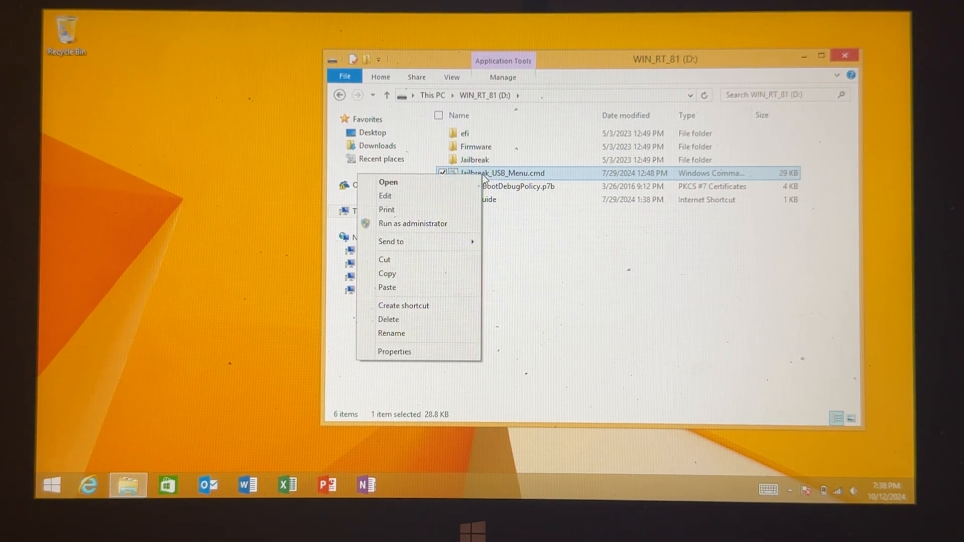
mouse_move(411, 223)
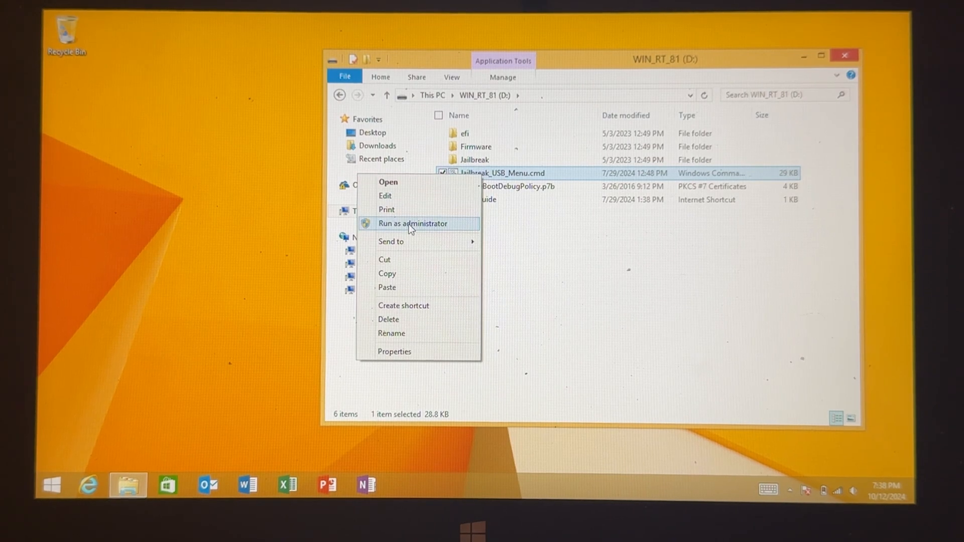
click(413, 223)
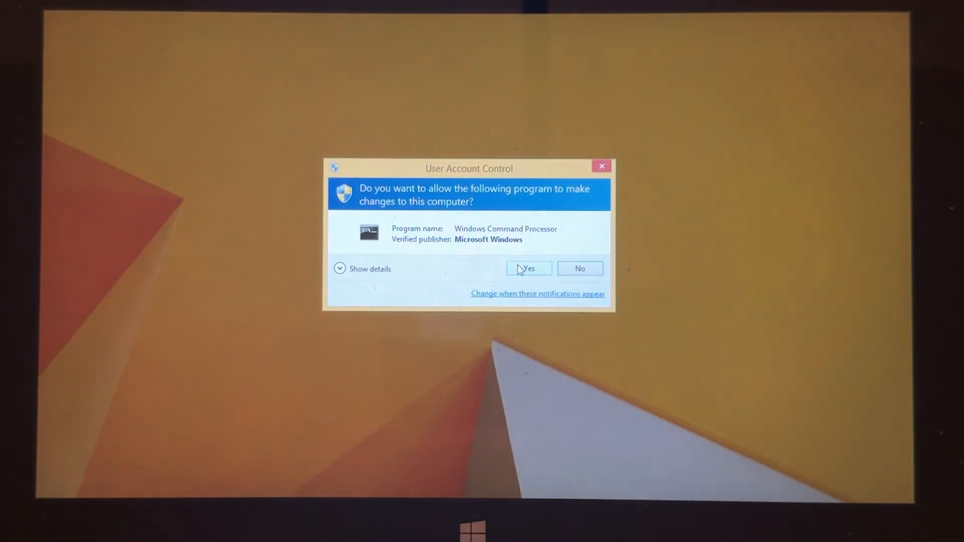
click(527, 269)
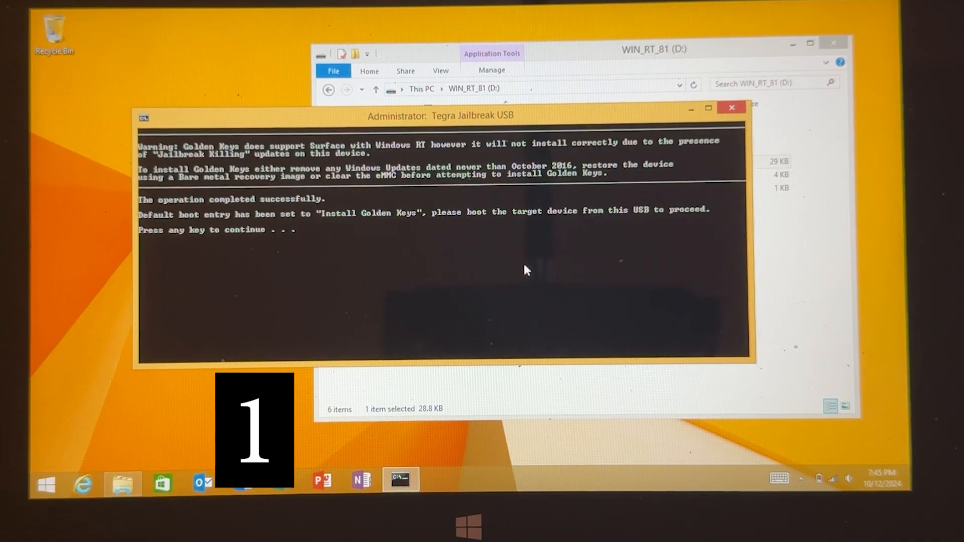
Continue to the jailbreak menu and enter R to set default boot to Install Golden Keys.
key(enter)
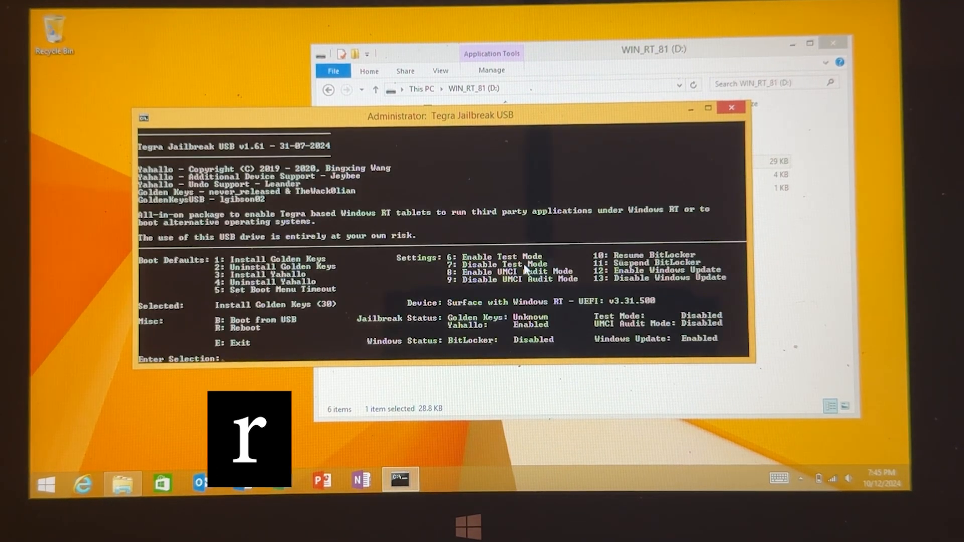
text(R)
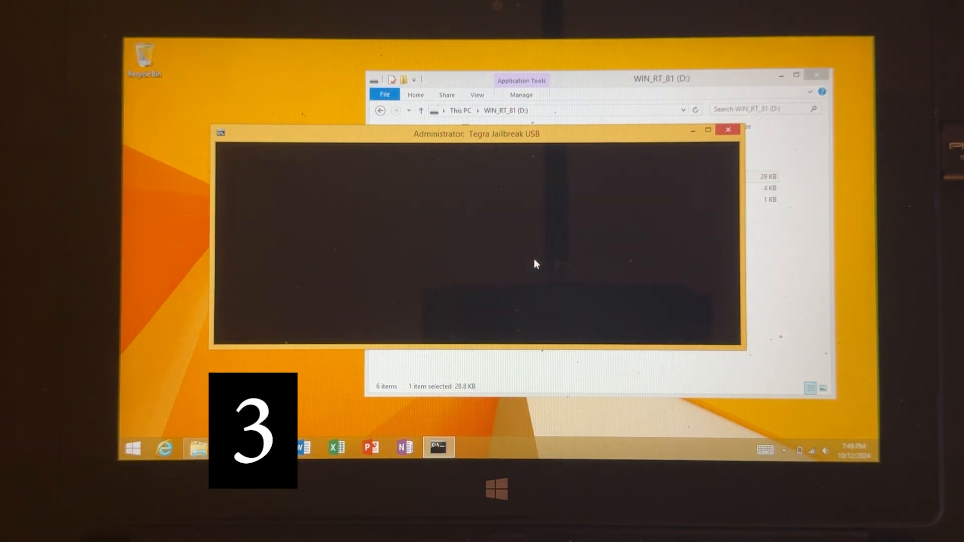
text(y)
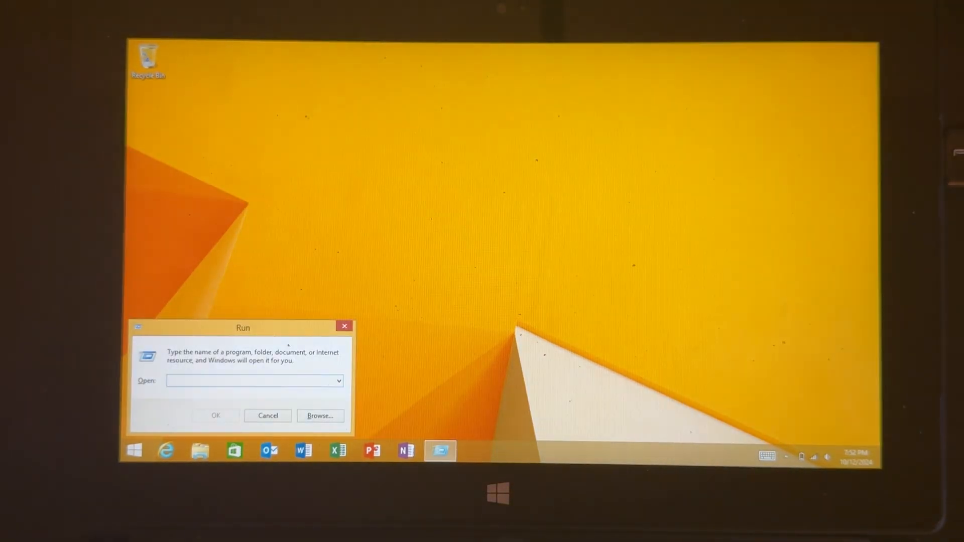
Launch msinfo32 and check Secure Boot State in the System Summary.
text(msinfo32)
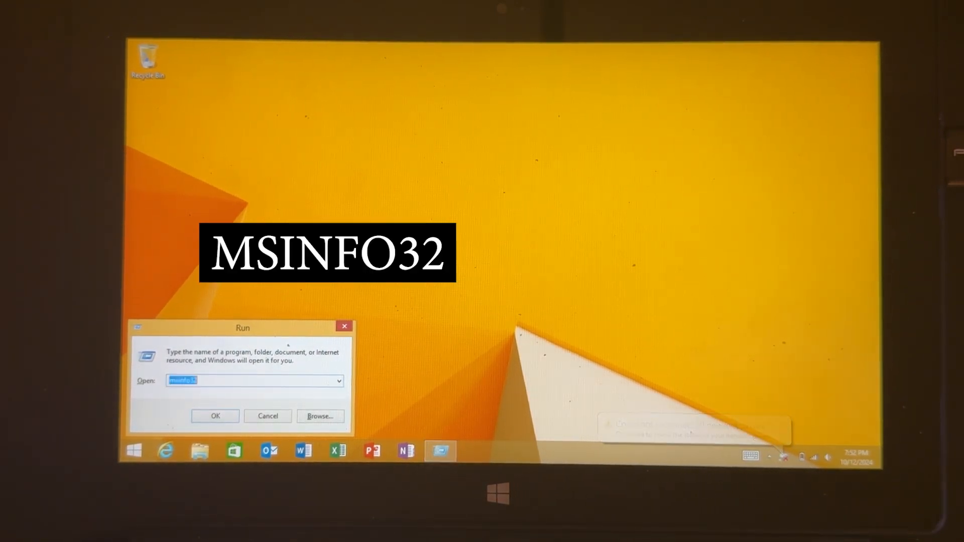
click(215, 416)
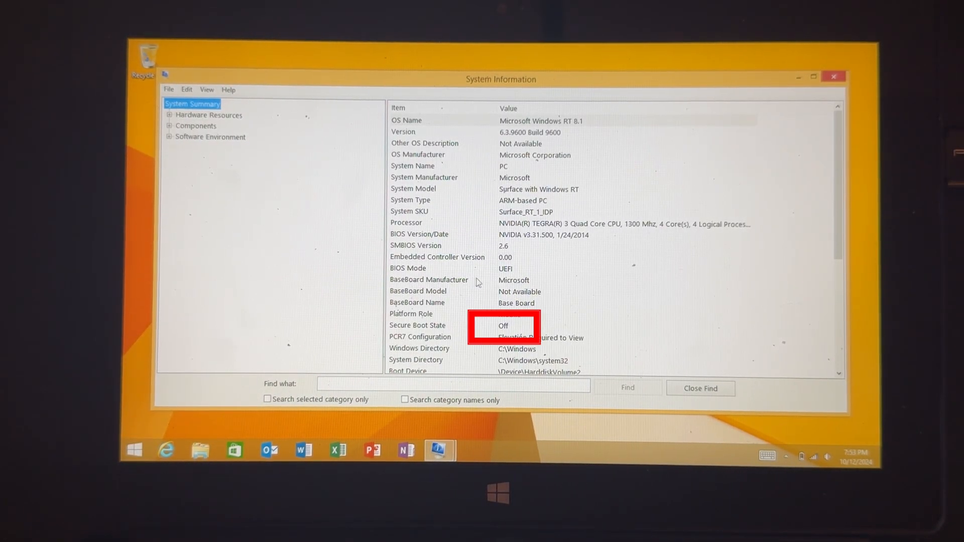
click(435, 325)
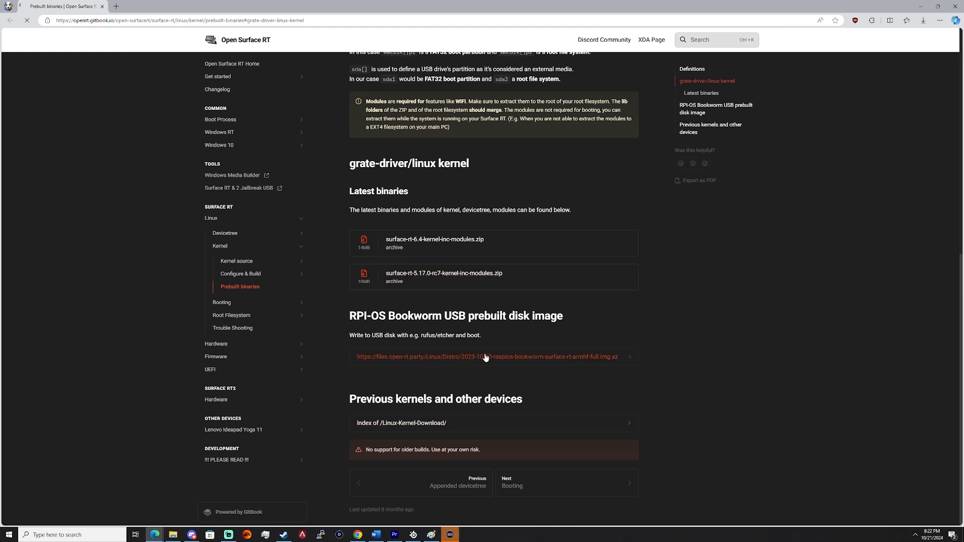
Download the RPI-OS Bookworm USB prebuilt .img.xz disk image.
click(486, 356)
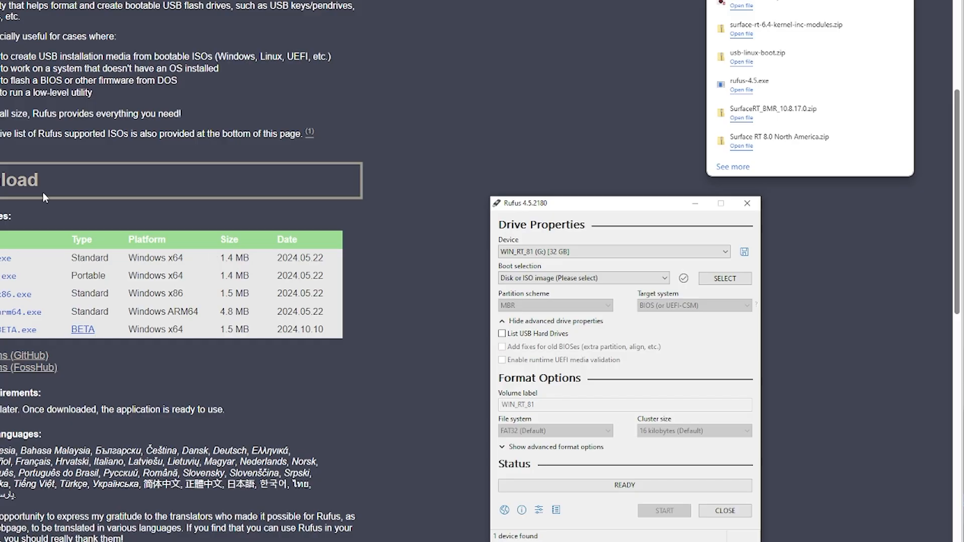
Write the Bookworm Surface RT image to the 32 GB WIN_RT_81 drive, accepting data erasure.
click(613, 251)
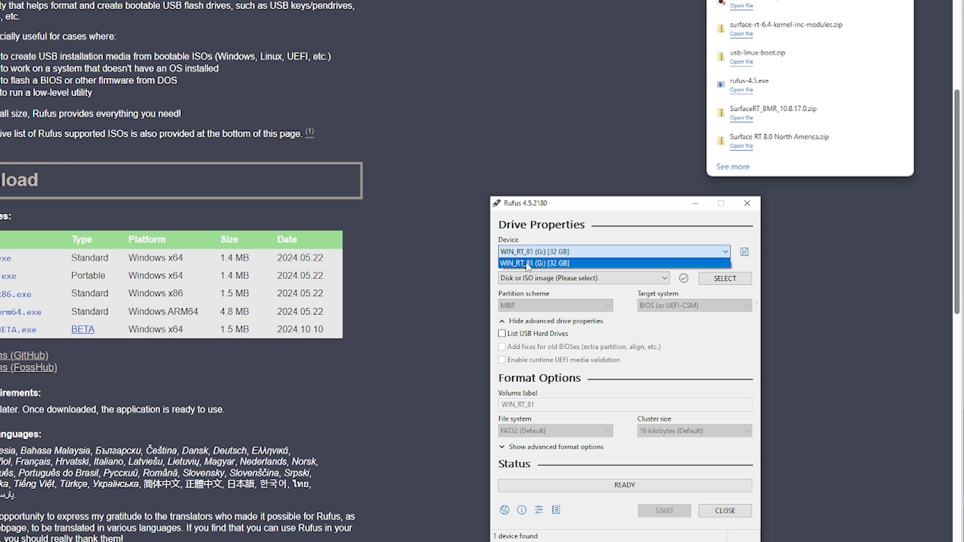
click(723, 278)
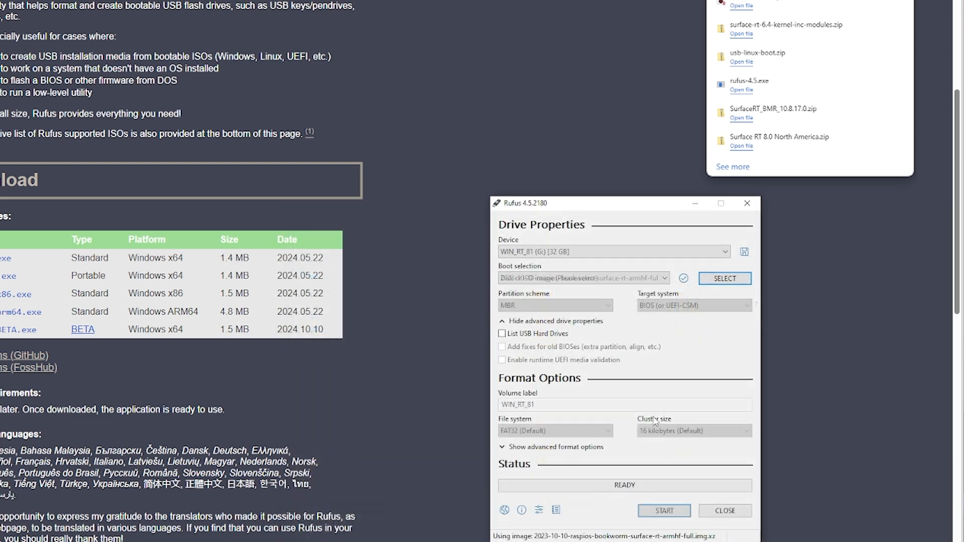
click(664, 510)
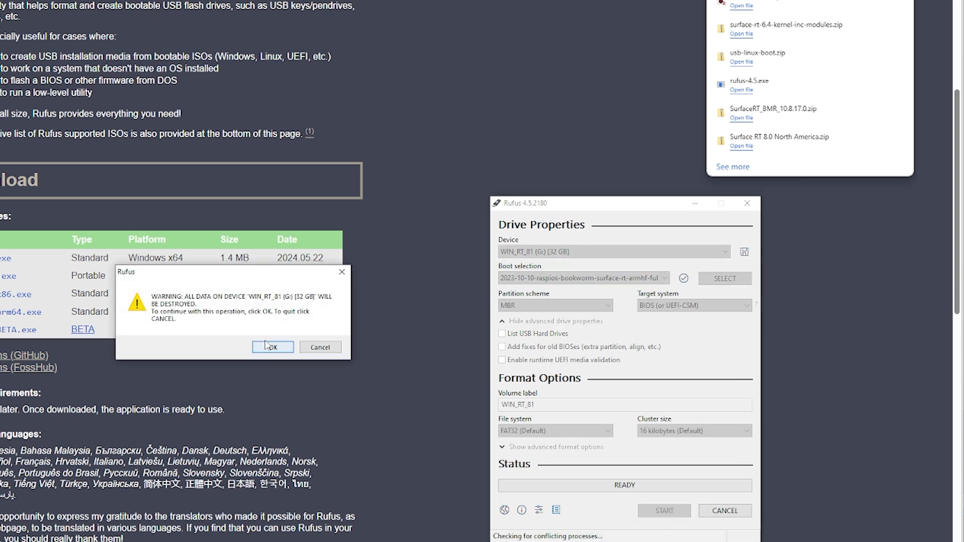
click(273, 346)
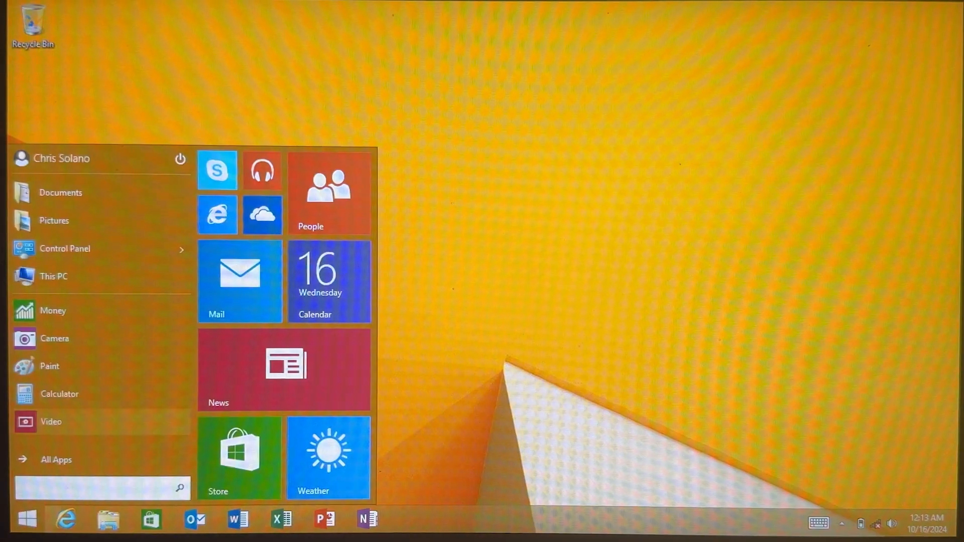
Find 'startup' and restart into the advanced startup options.
text(startup)
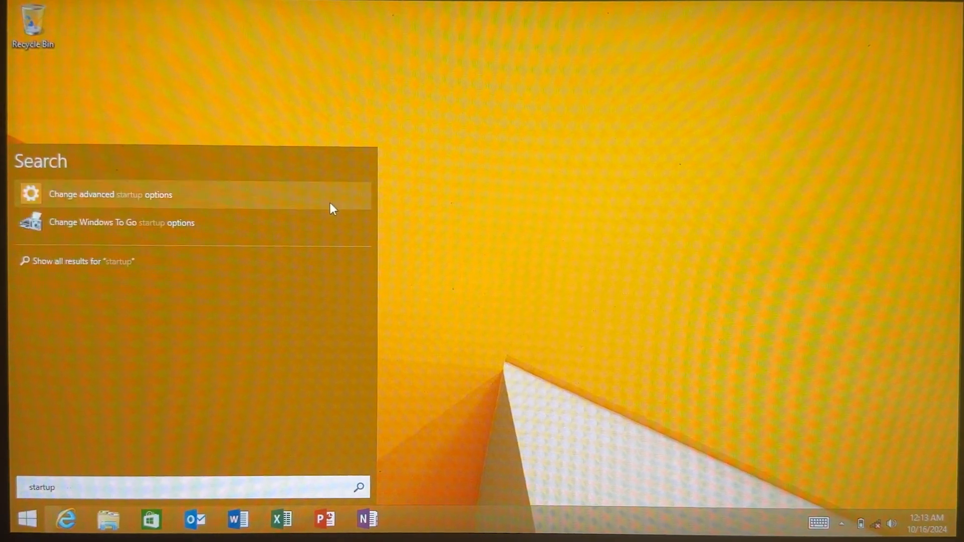
click(111, 194)
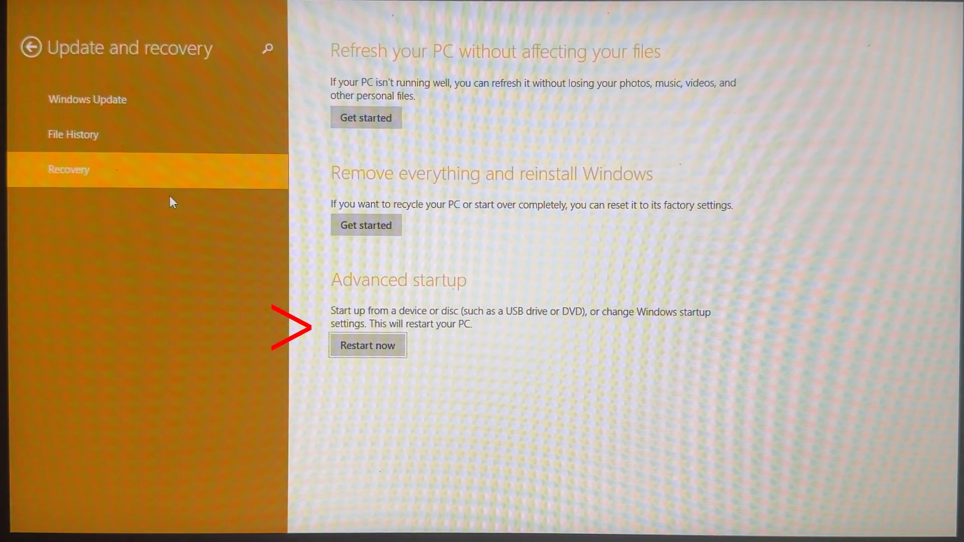
mouse_move(354, 267)
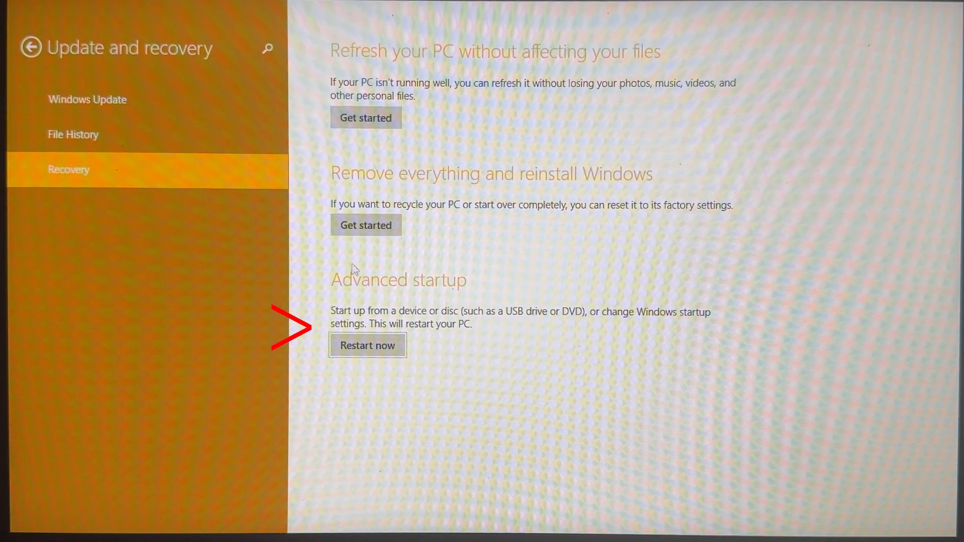
click(366, 344)
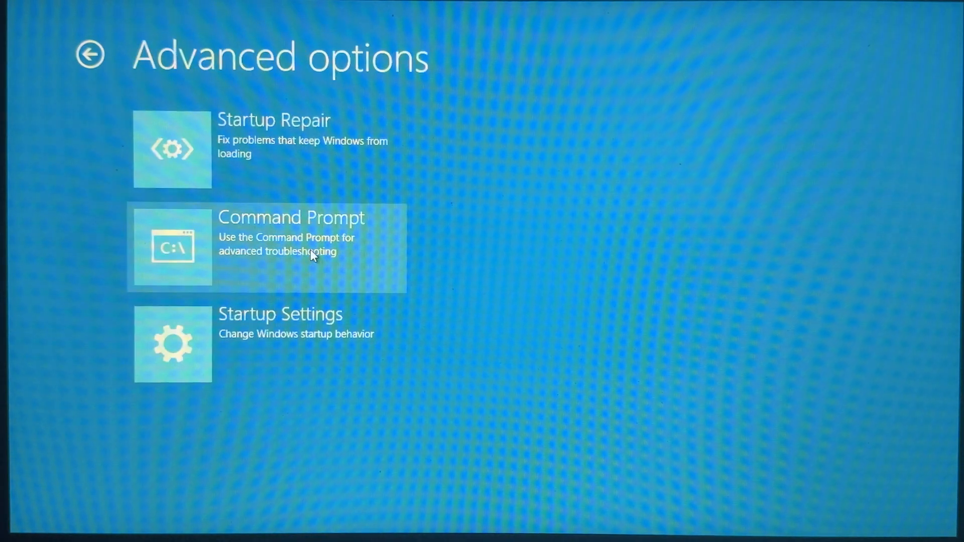
Choose the recovery Command Prompt and enter the account password.
click(266, 247)
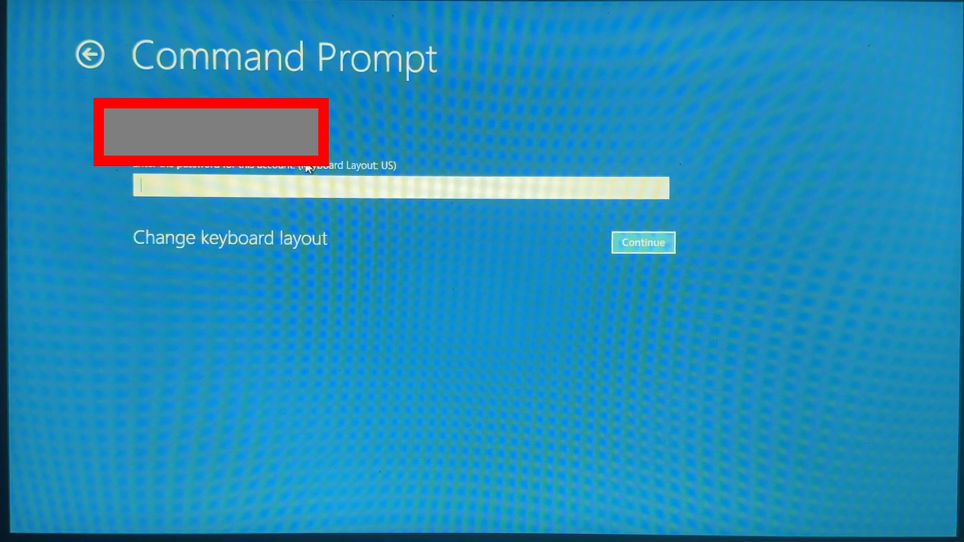
text(•)
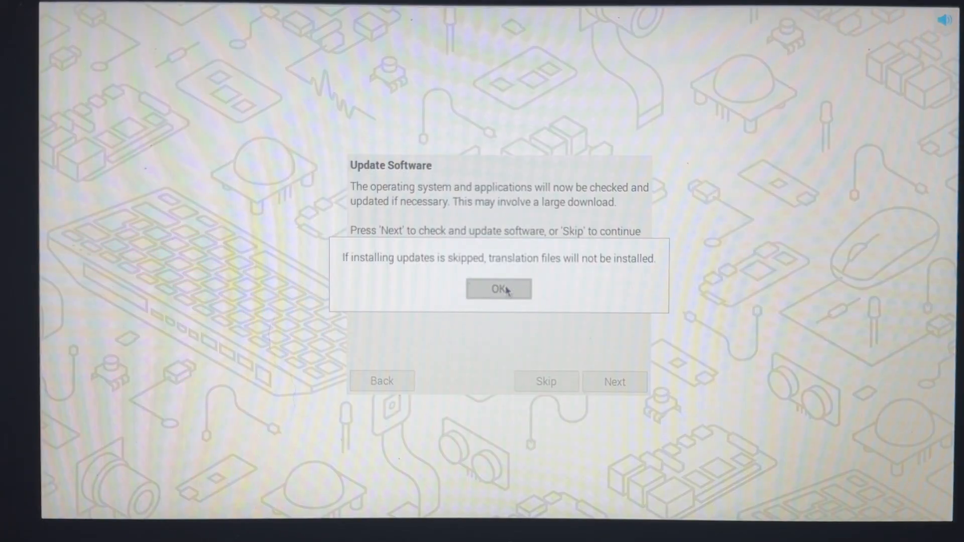
Skip the software-update check and accept the translation-files notice to finish setup.
click(497, 289)
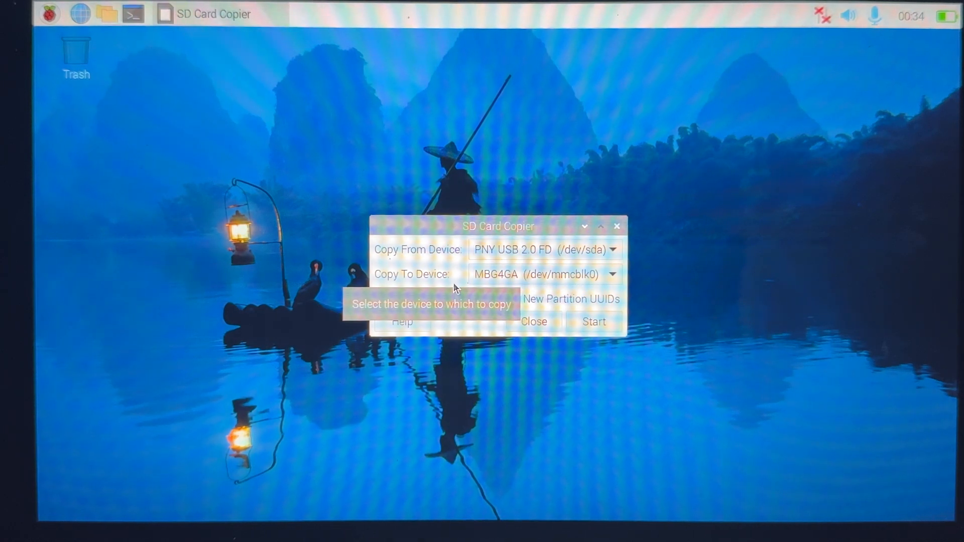
Clone the PNY USB drive onto MBG4GA with New Partition UUIDs, confirming the erase.
click(515, 300)
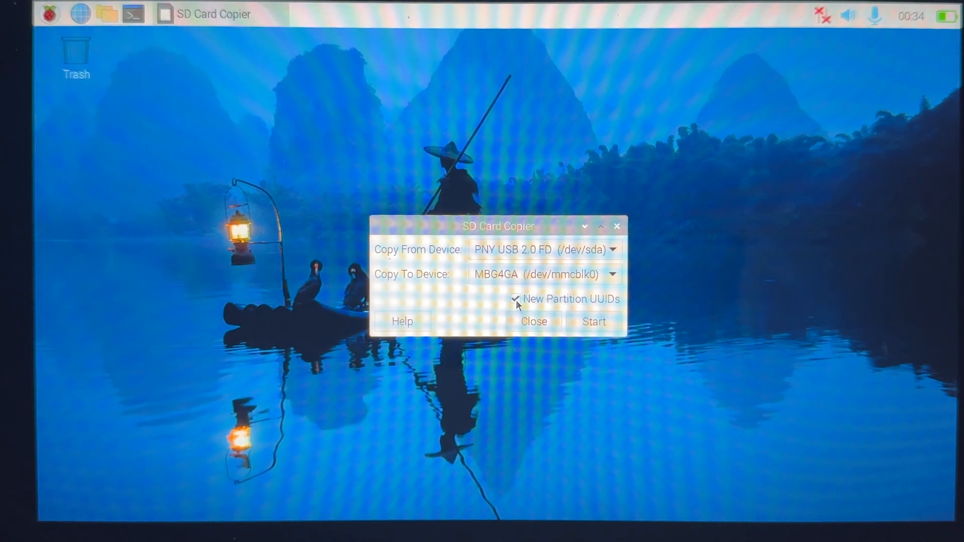
click(592, 321)
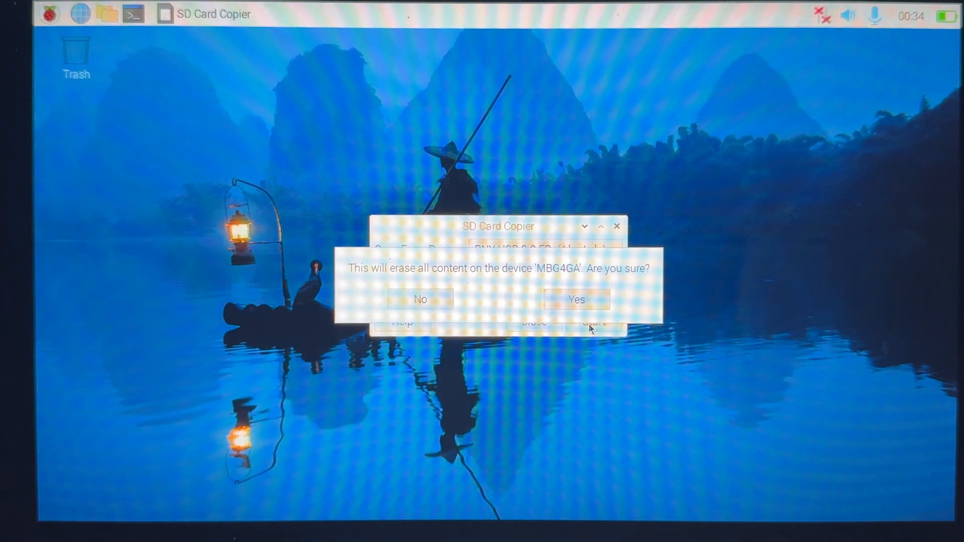
click(575, 299)
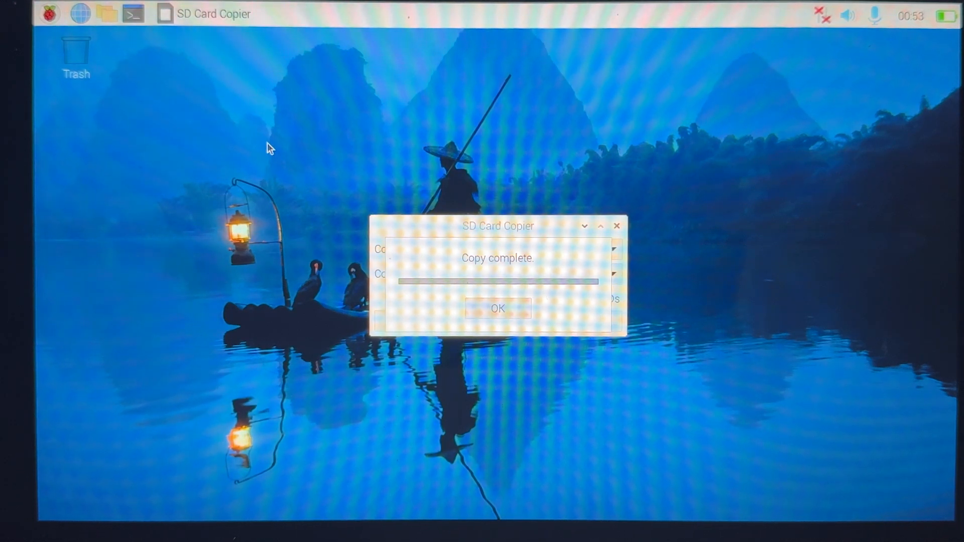
Mount the internal MBG4GA bootfs partition in the file manager, confirming the password.
click(497, 308)
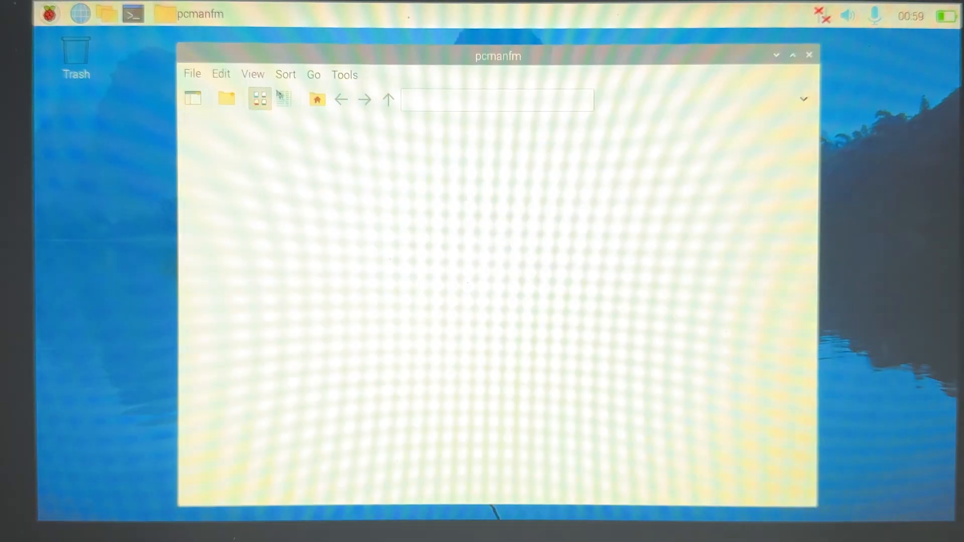
click(316, 99)
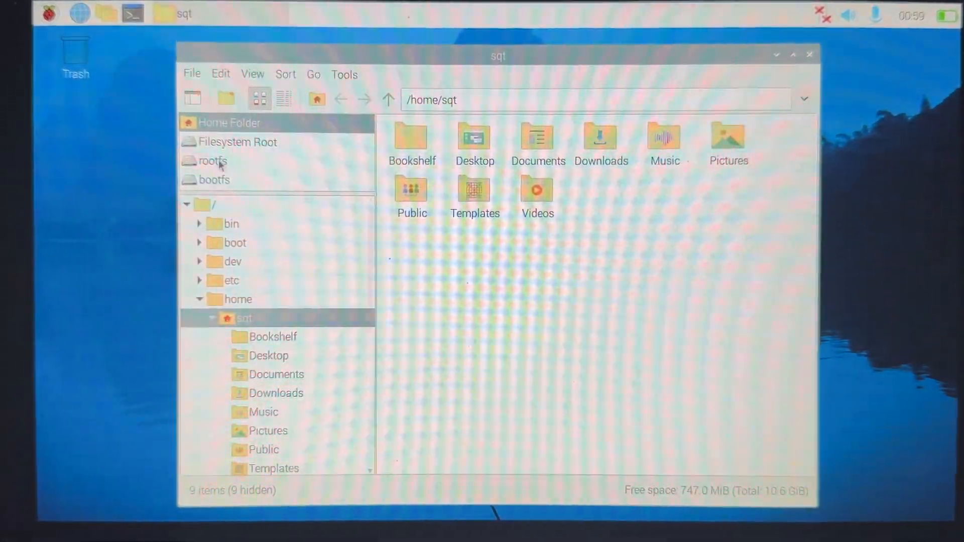
click(212, 160)
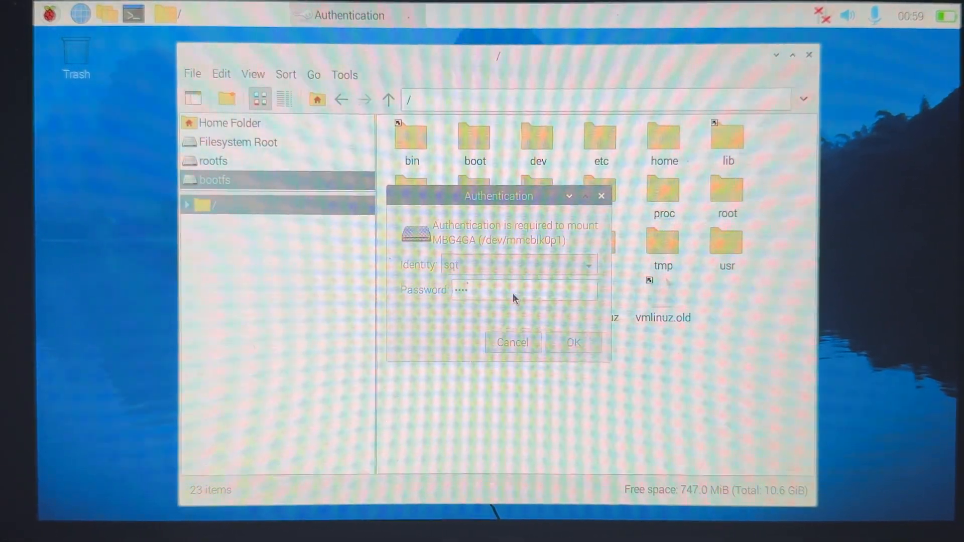
click(572, 342)
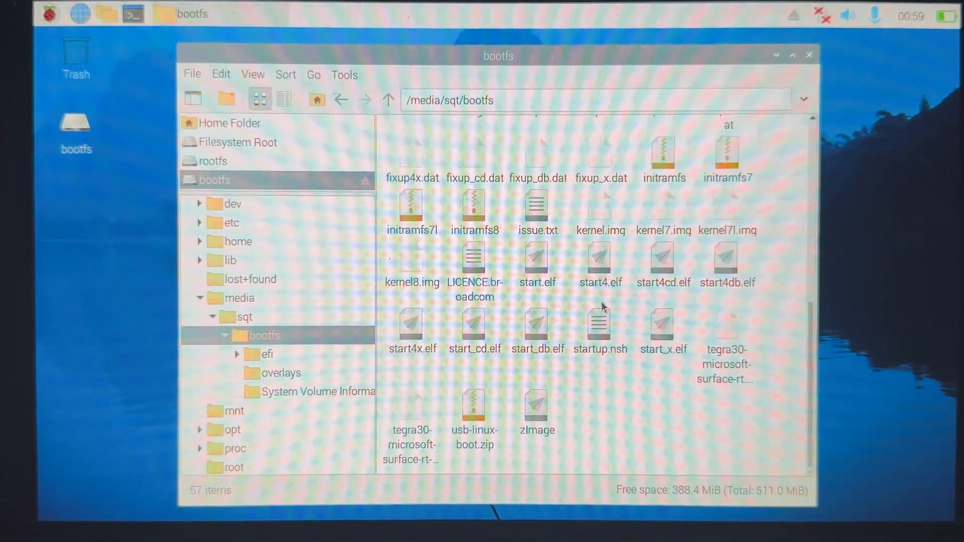
Edit startup.nsh in Text Editor so root points to /dev/mmcblk0p2.
right_click(599, 325)
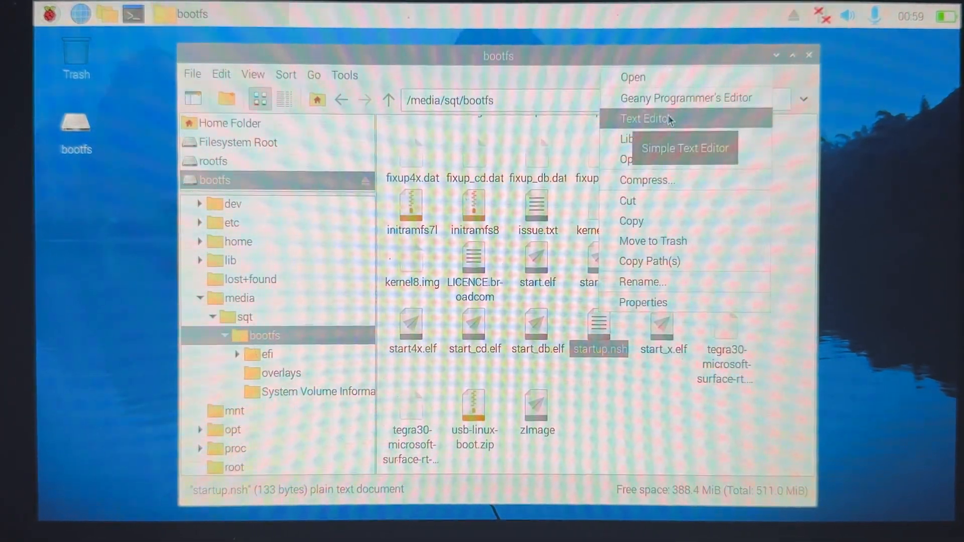
click(646, 118)
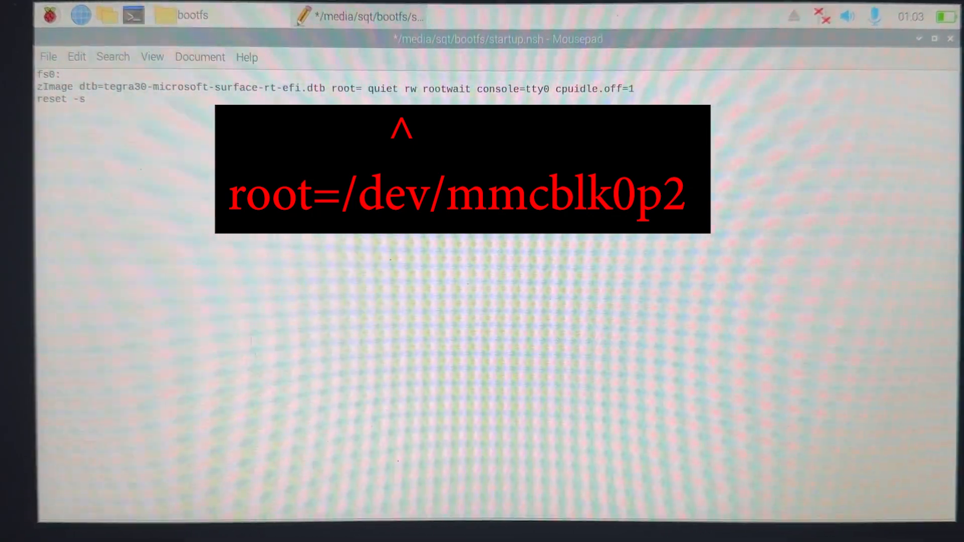
text(/dev/mmc)
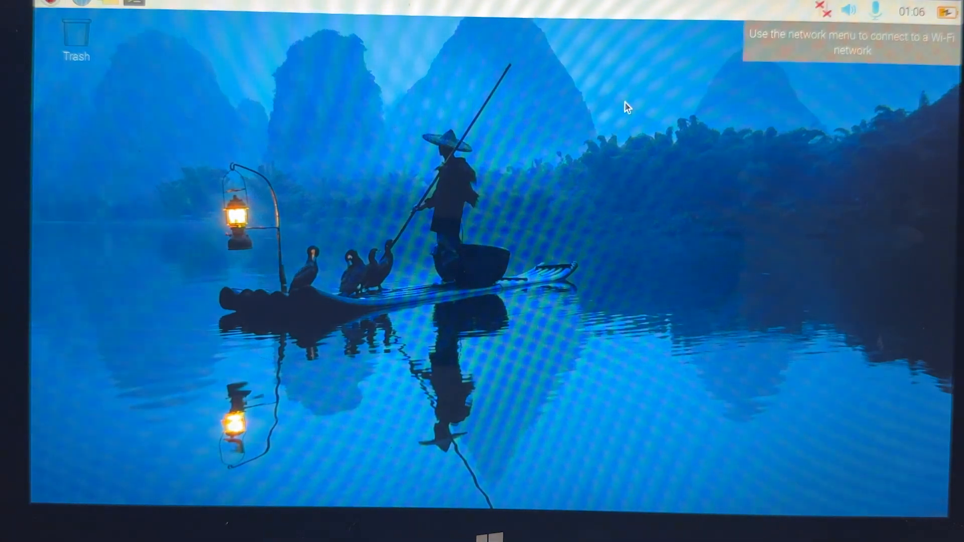
mouse_move(402, 240)
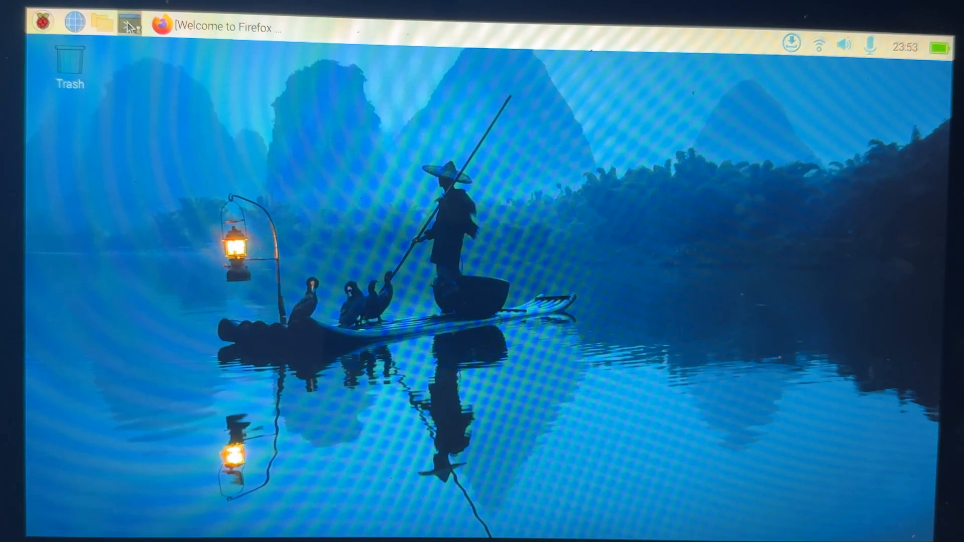
Enter sudo apt full-upgrade in a new Terminal to retry the upgrade as root.
click(131, 22)
text(sudo apt full)
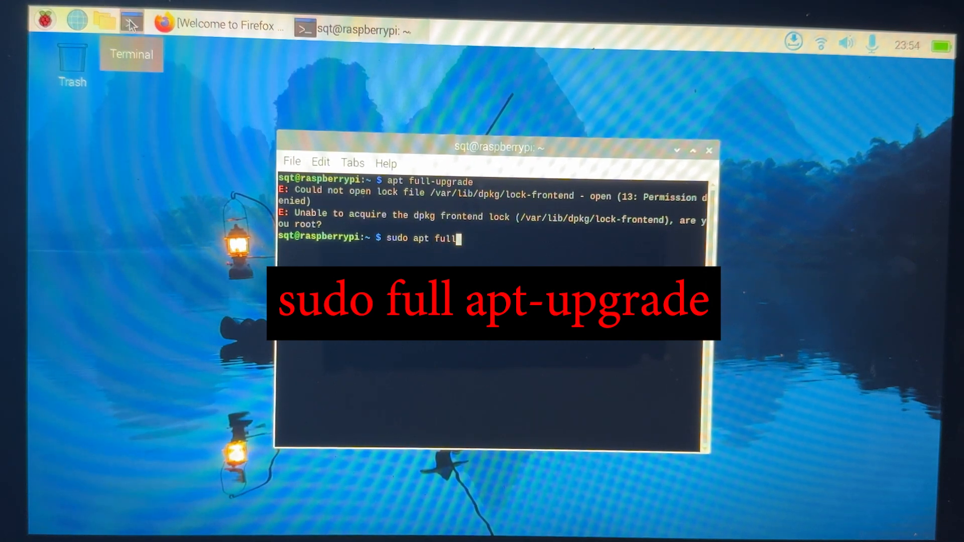
text(-up)
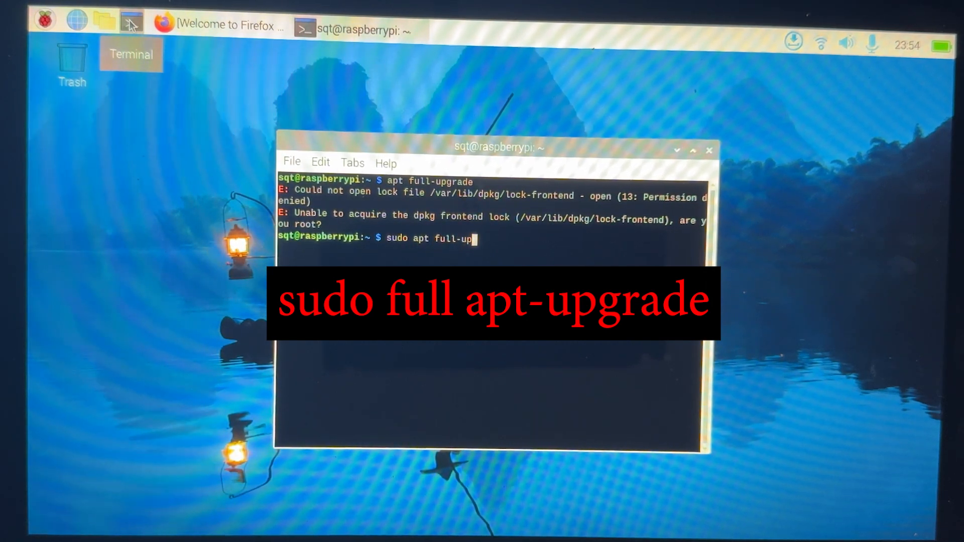
text(grade)
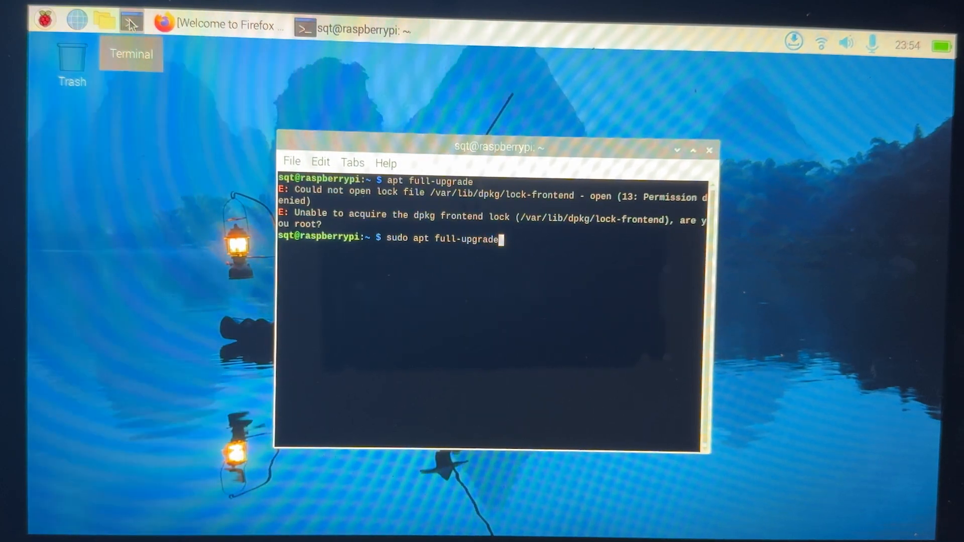